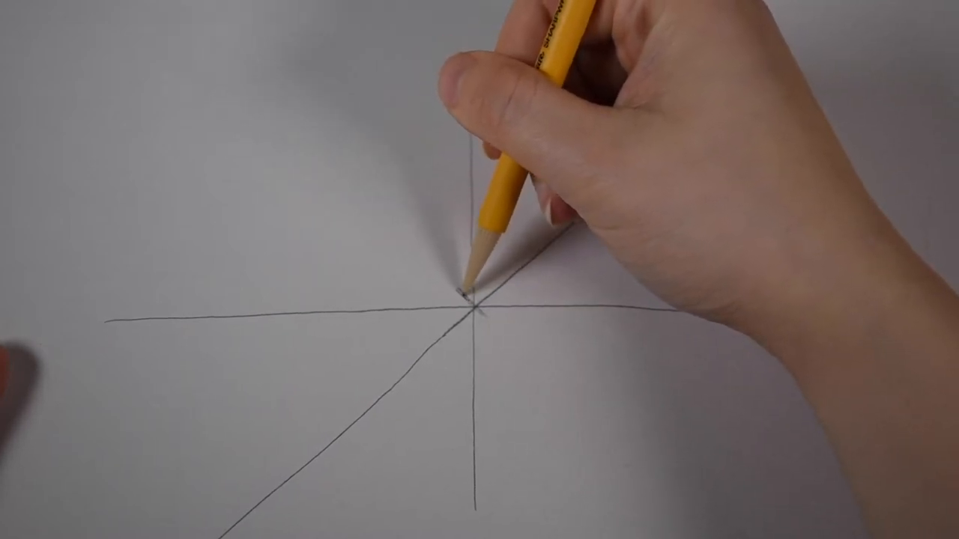
drag(468, 303, 333, 143)
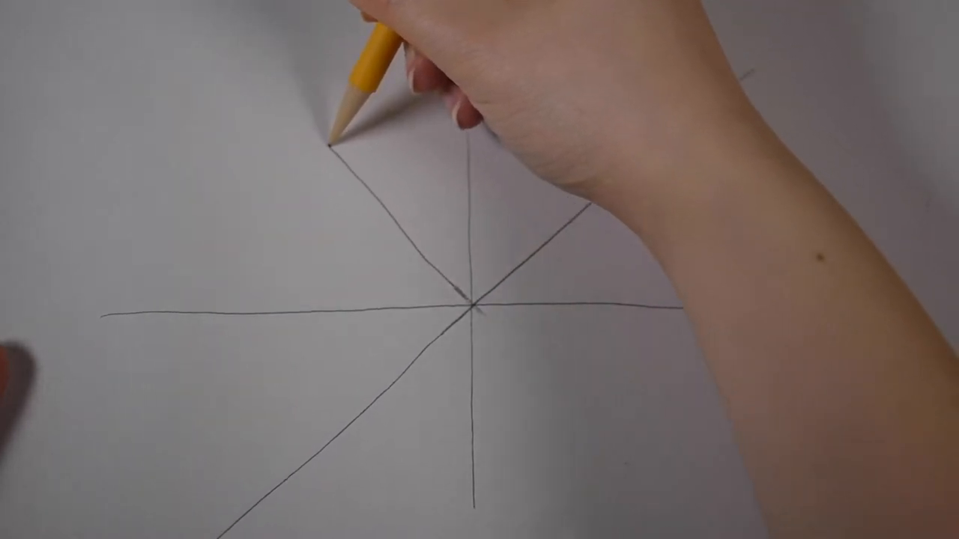